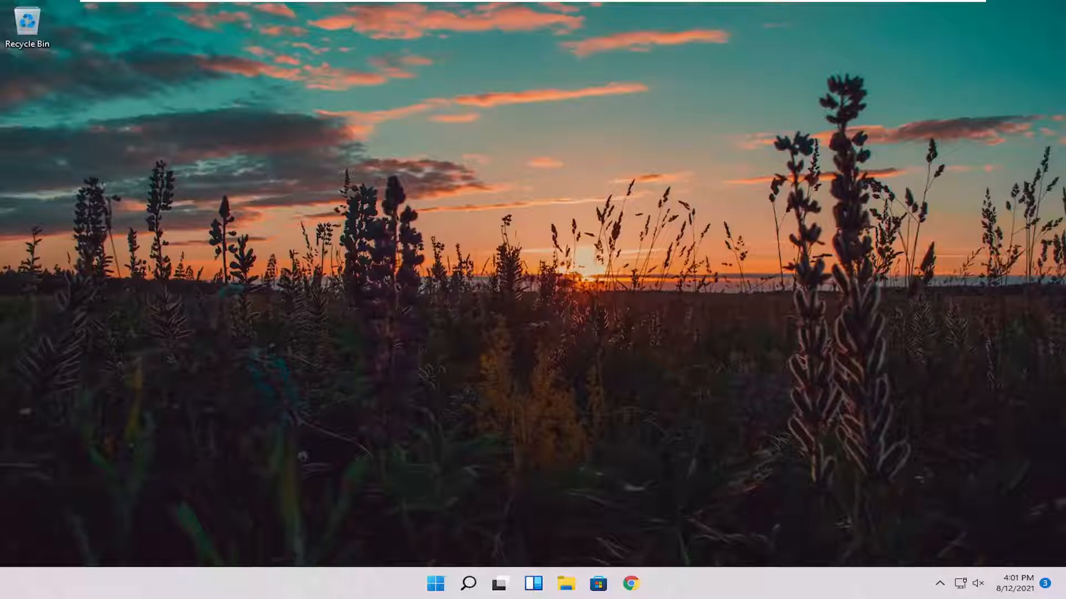
{"action": "mouse_move", "coordinate": [567, 558]}
{"action": "type", "text": "s"}
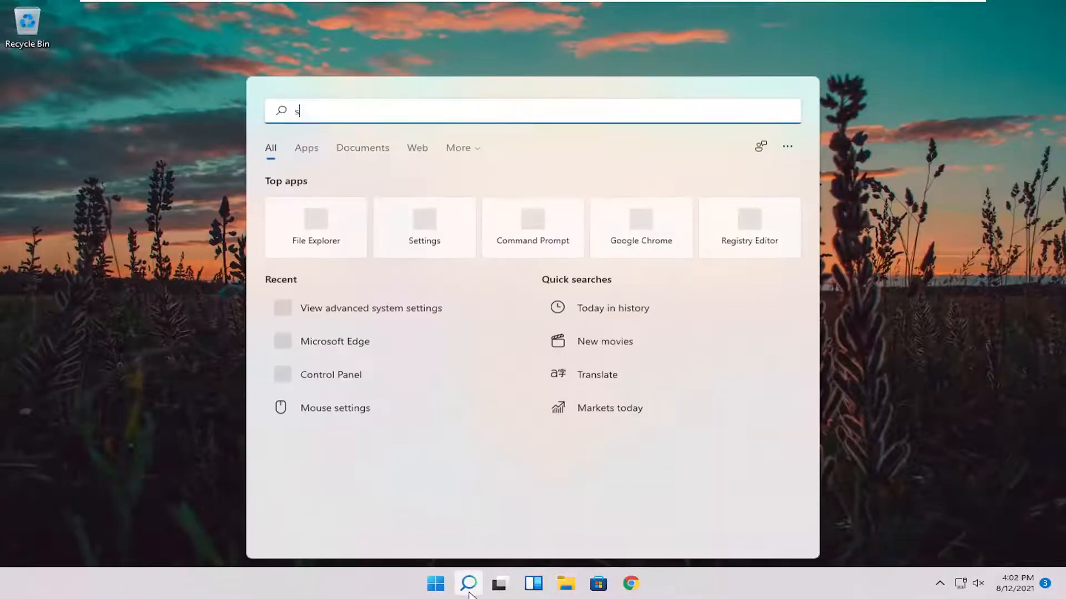
Search for 'services' and launch the Services app from the results.
{"action": "type", "text": "ervices"}
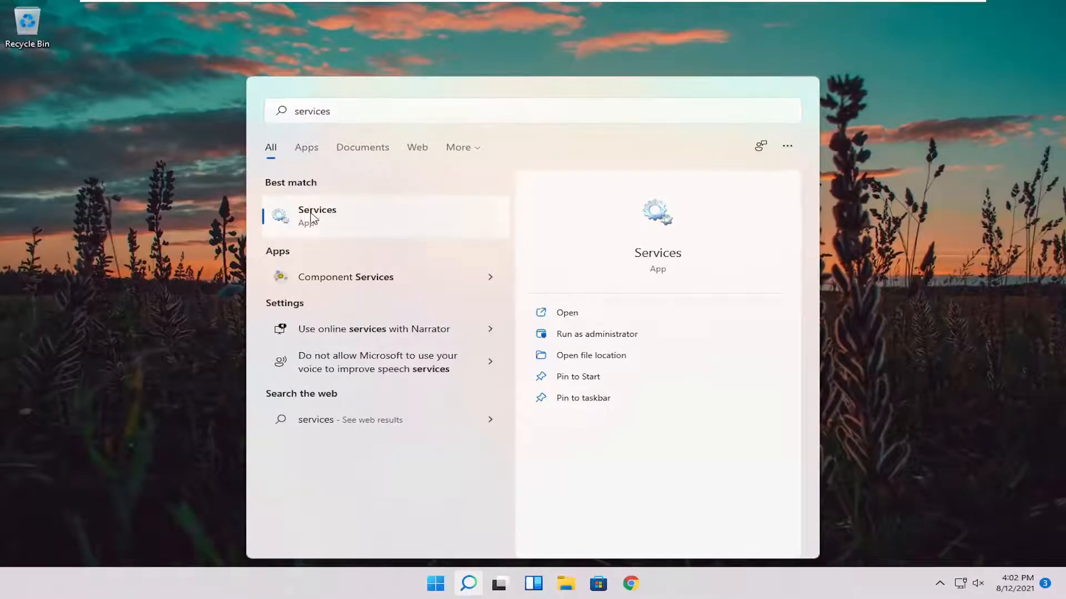
{"action": "left_click", "coordinate": [317, 216]}
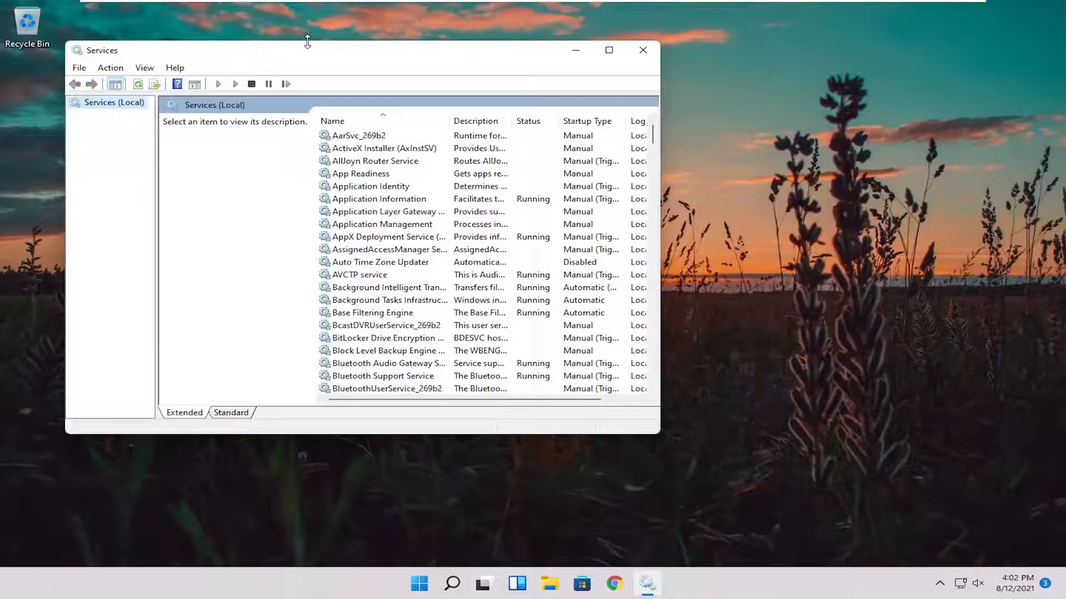
Drag the Services window corner to enlarge the window.
{"action": "left_click_drag", "start_coordinate": [660, 436], "coordinate": [793, 461]}
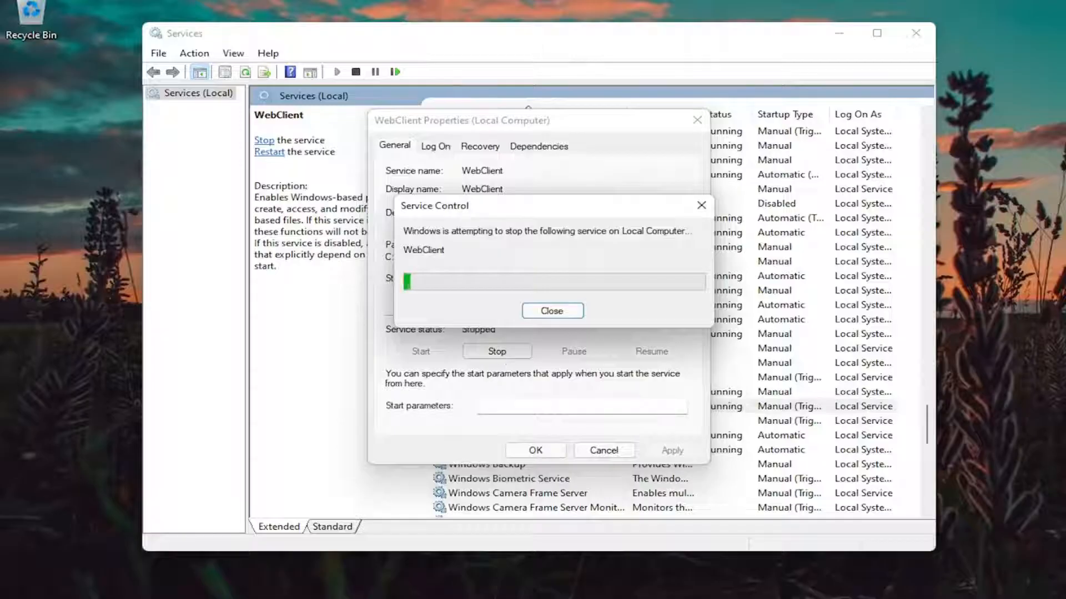
Dismiss the stop notice, confirm WebClient Properties with OK, and close Services.
{"action": "left_click", "coordinate": [551, 310]}
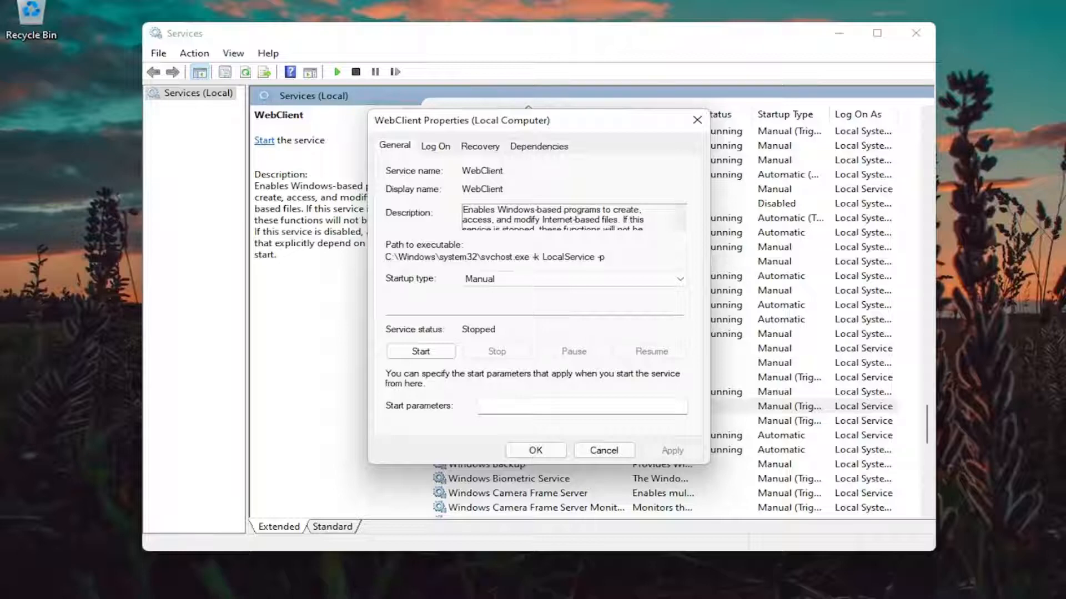
{"action": "mouse_move", "coordinate": [565, 455]}
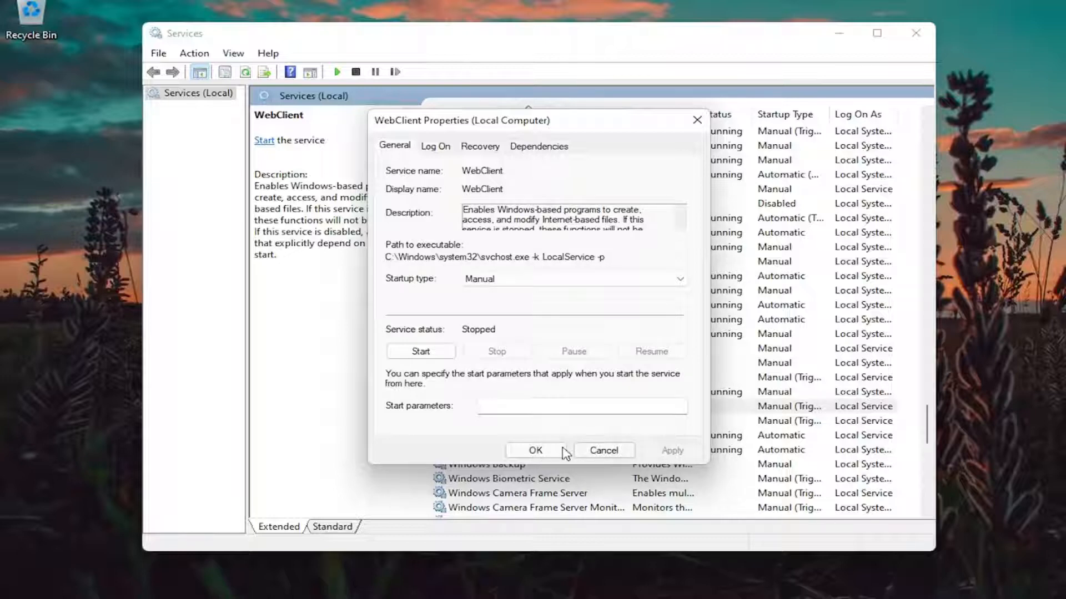
{"action": "left_click", "coordinate": [535, 450]}
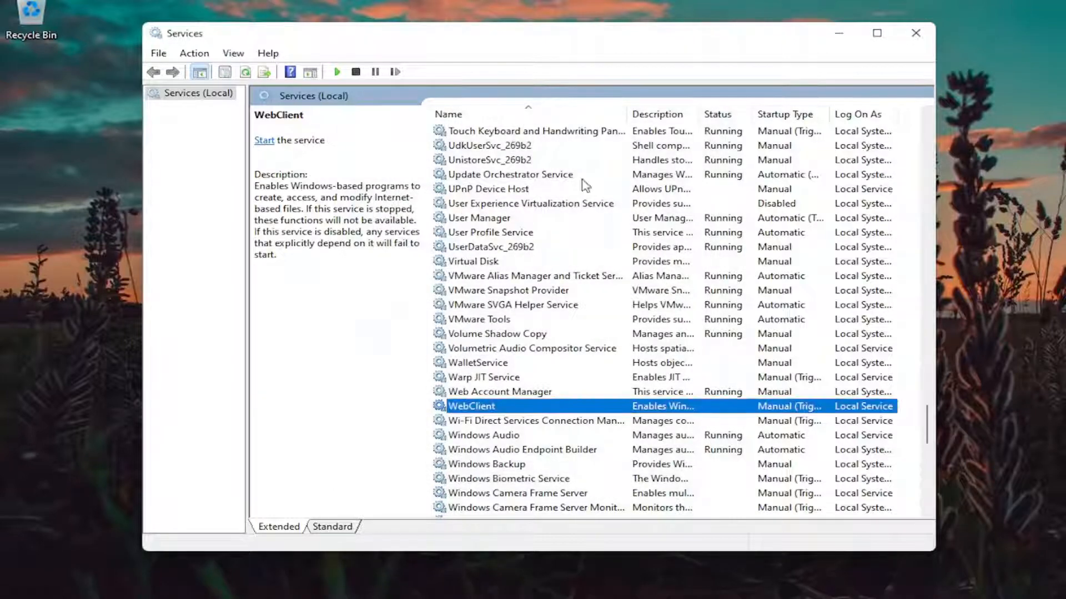
{"action": "left_click", "coordinate": [915, 32]}
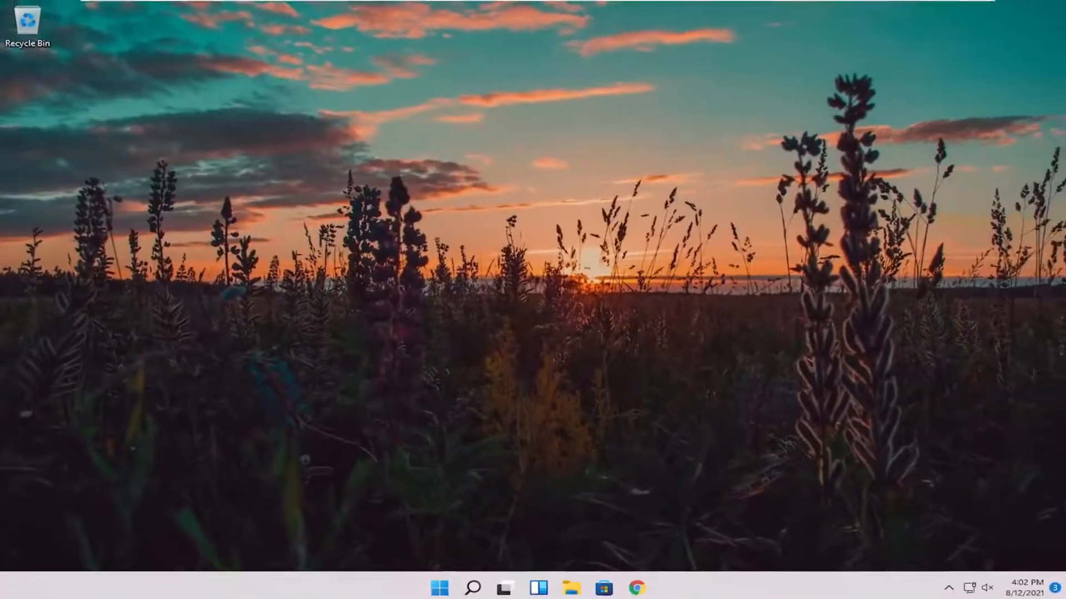